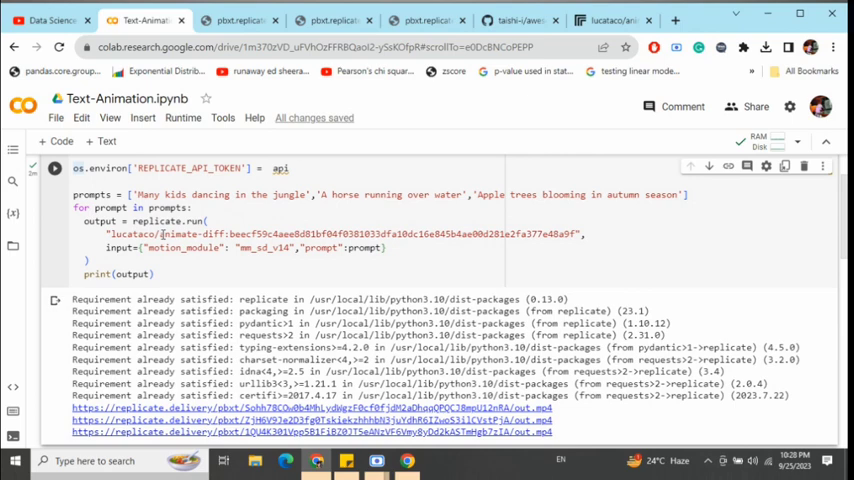
Step: Play the horse-over-water and autumn apple tree animations, then return to the Text-Animation notebook
scroll("down", 3)
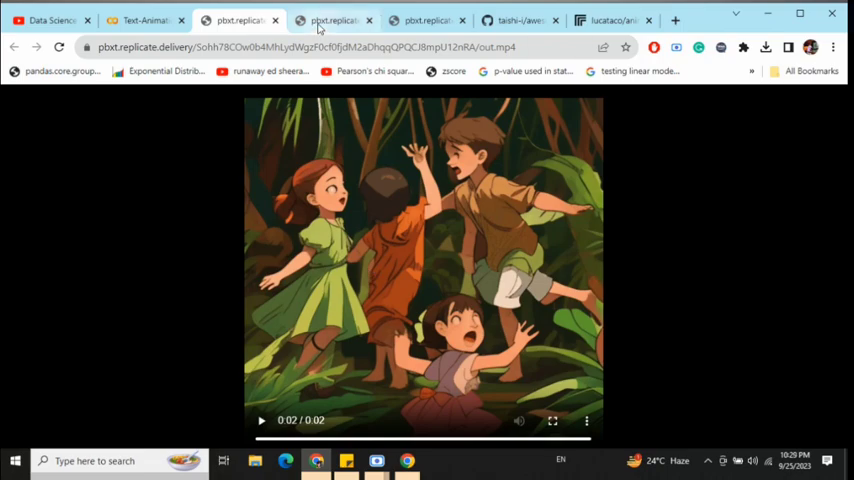
left_click(335, 20)
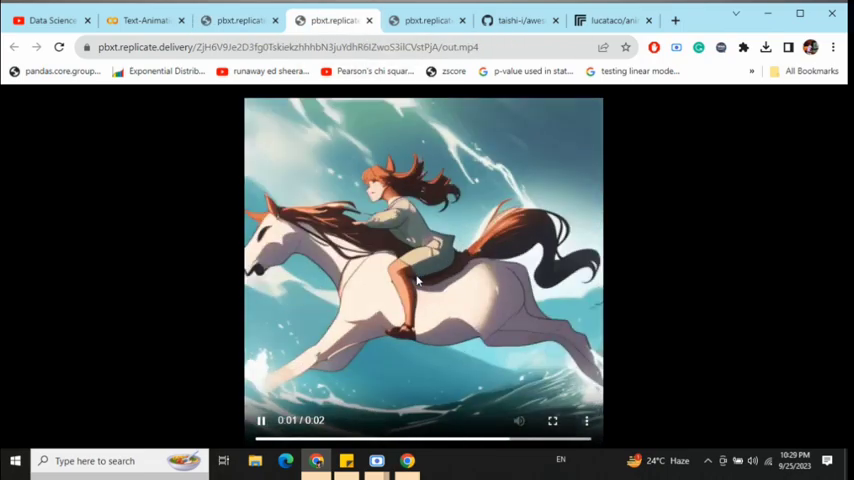
left_click(428, 20)
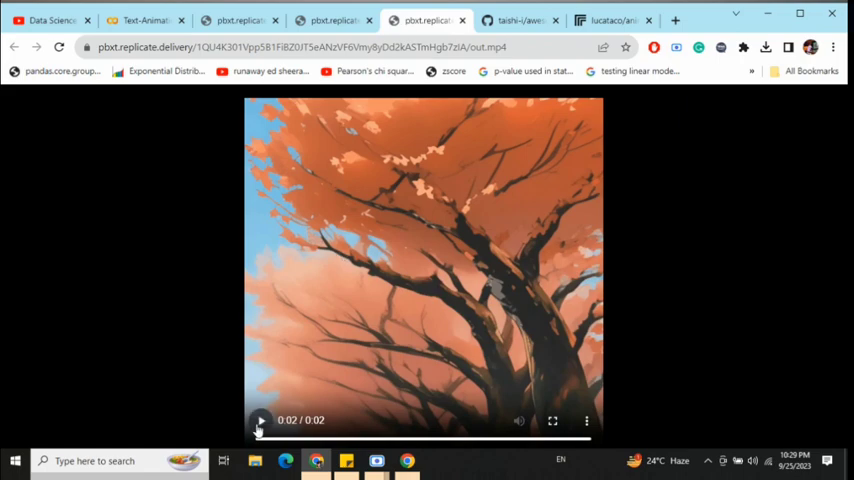
left_click(260, 420)
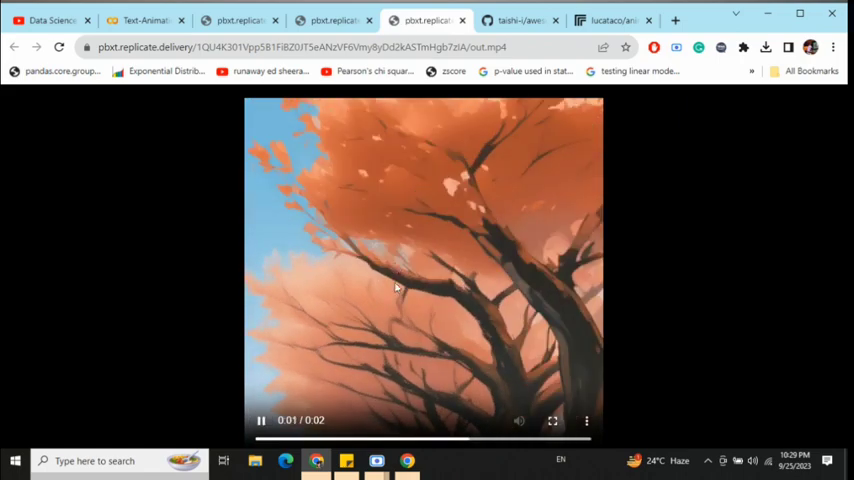
left_click(145, 20)
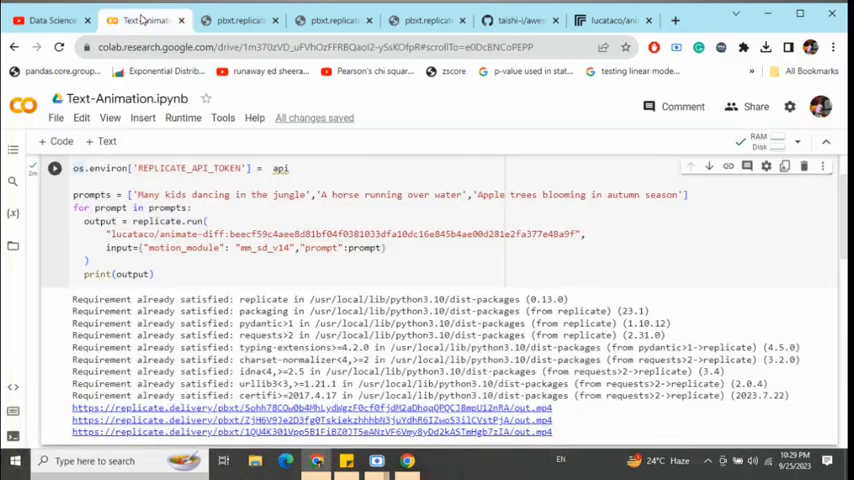